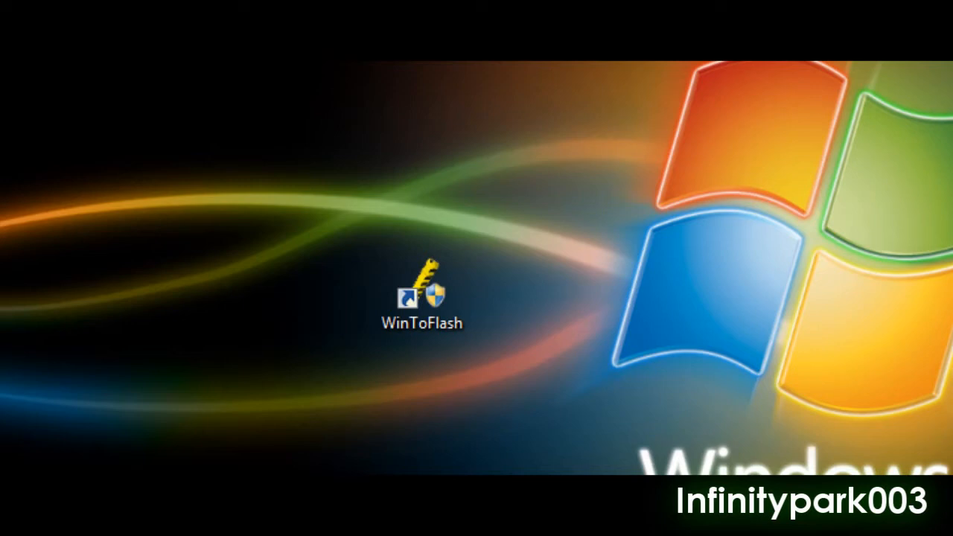
{"action": "mouse_move", "coordinate": [29, 71]}
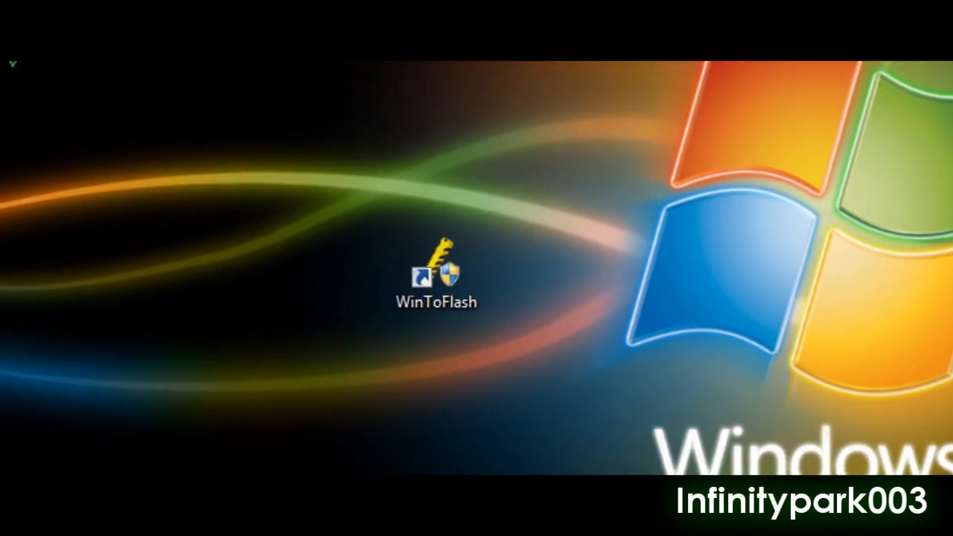
{"action": "left_click", "coordinate": [438, 276]}
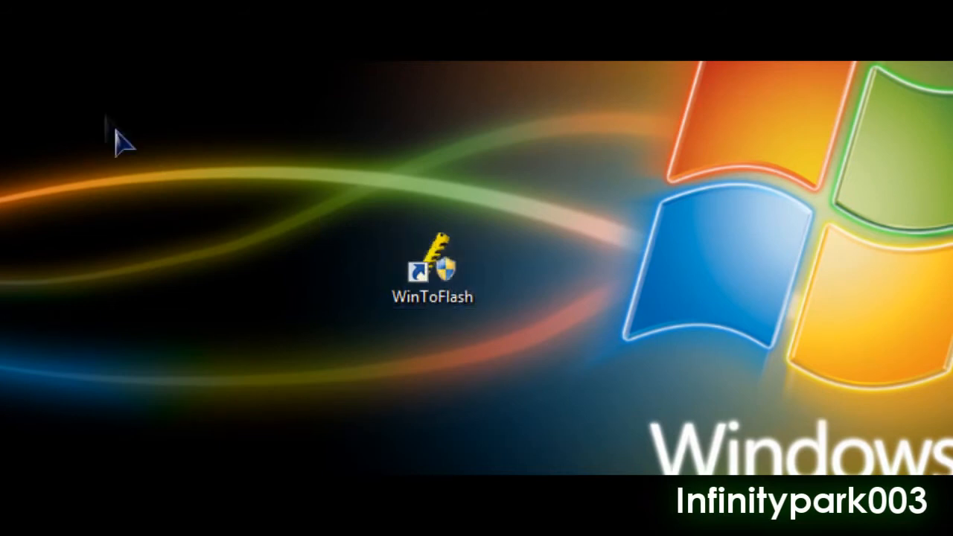
{"action": "double_click", "coordinate": [433, 268]}
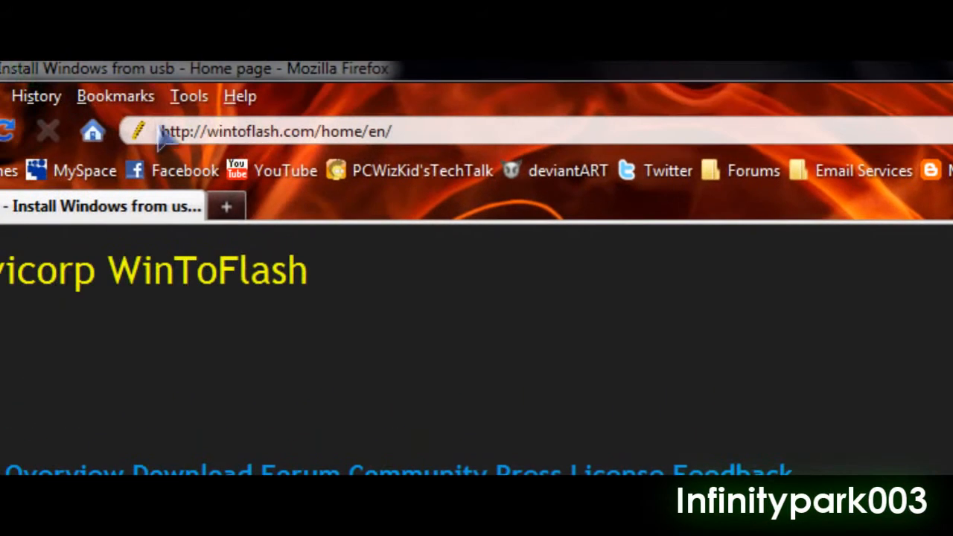
Minimize Firefox to reveal the desktop with the WinToFlash shortcut
{"action": "left_click", "coordinate": [276, 132]}
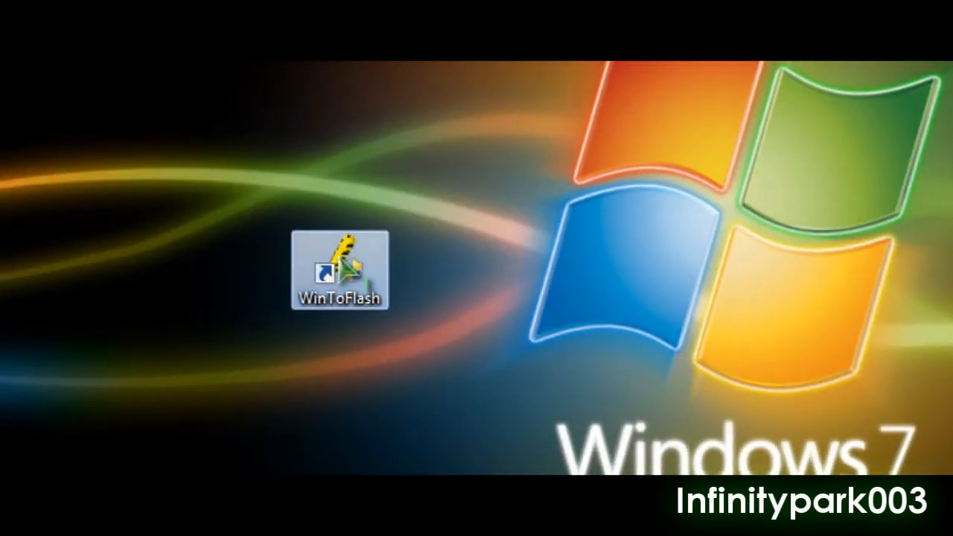
Launch WinToFlash from its desktop shortcut to show the Welcome wizard
{"action": "double_click", "coordinate": [340, 268]}
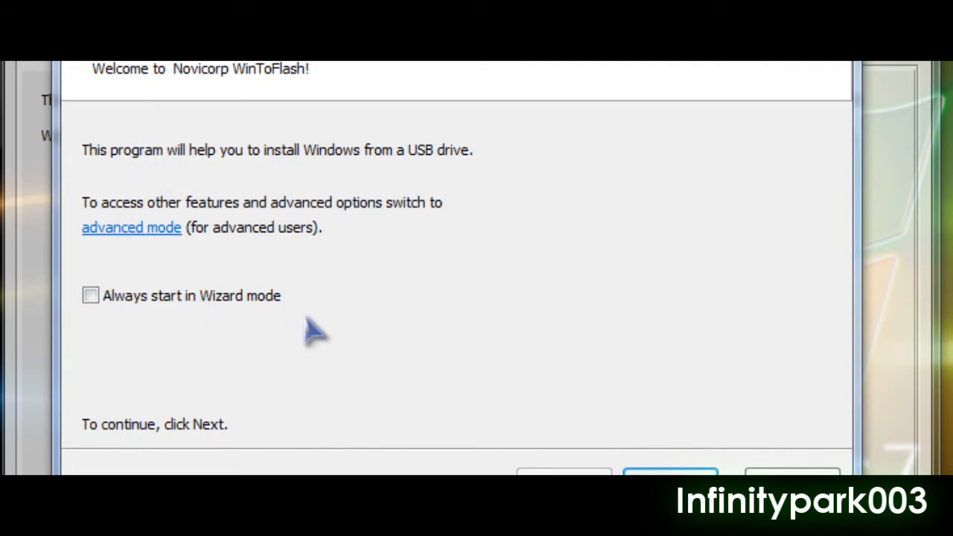
Set the Windows files path to E:\ and the USB drive to F:\
{"action": "left_click", "coordinate": [669, 475]}
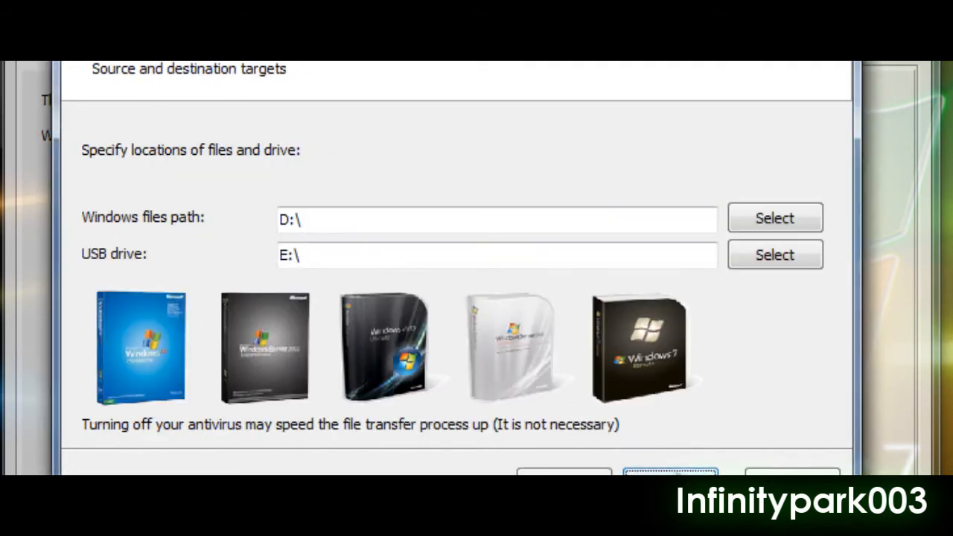
{"action": "mouse_move", "coordinate": [97, 235]}
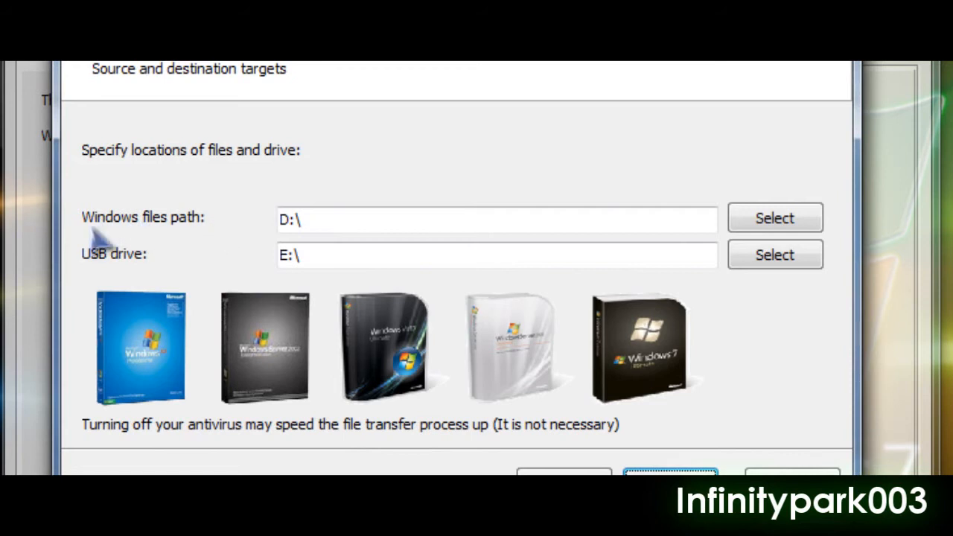
{"action": "mouse_move", "coordinate": [138, 230]}
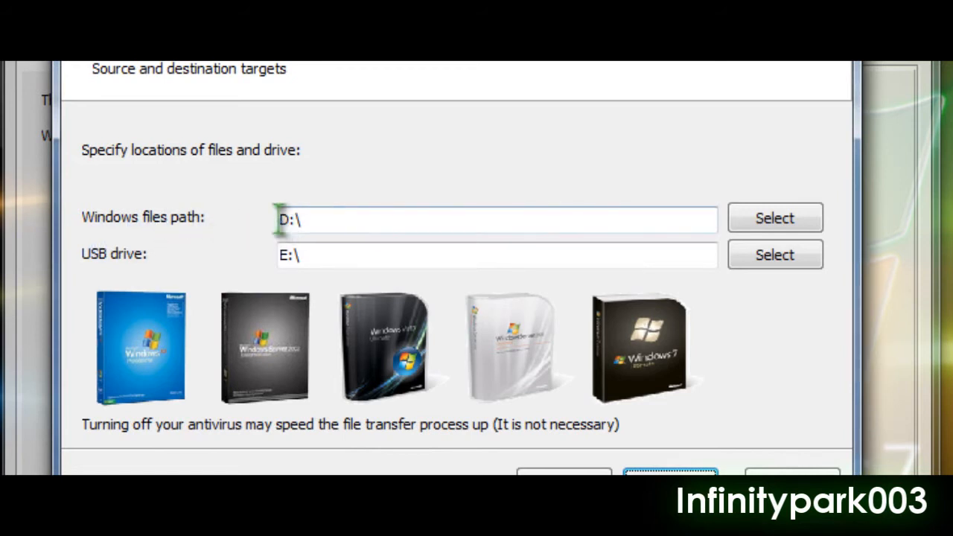
{"action": "double_click", "coordinate": [287, 219]}
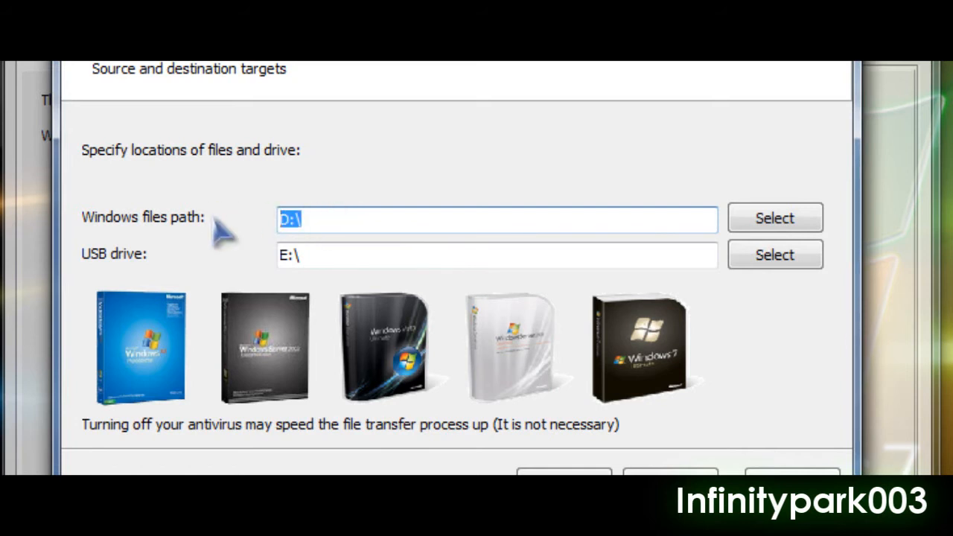
{"action": "type", "text": "E:\\"}
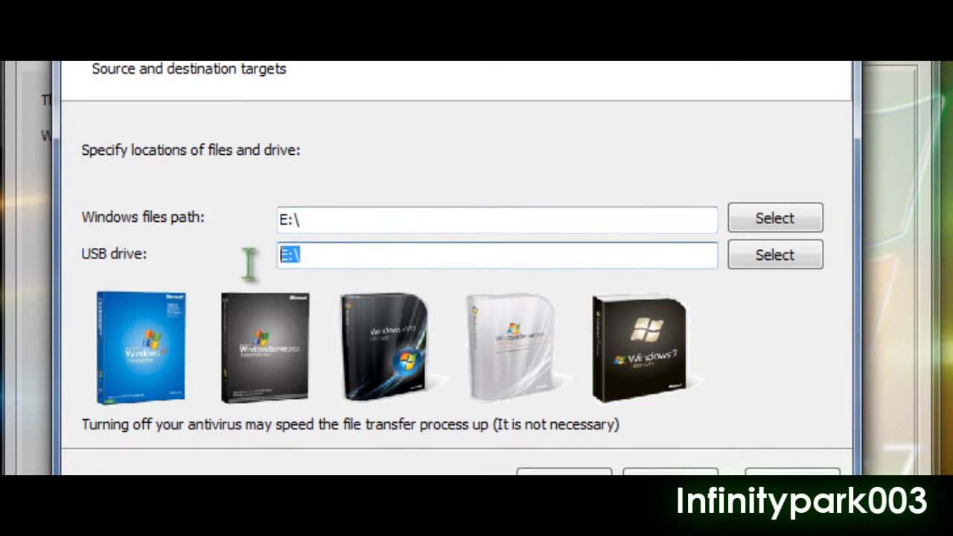
{"action": "type", "text": "F:\\"}
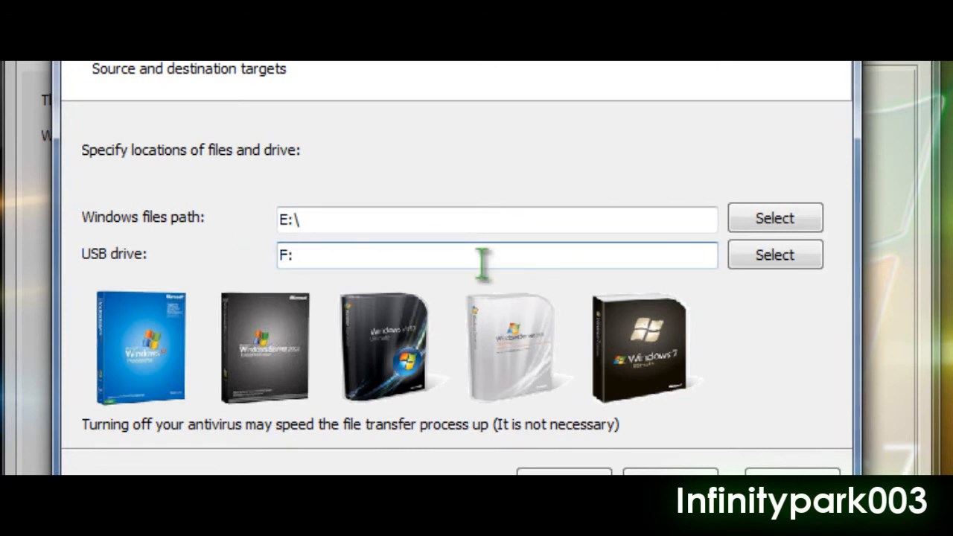
{"action": "type", "text": "\\"}
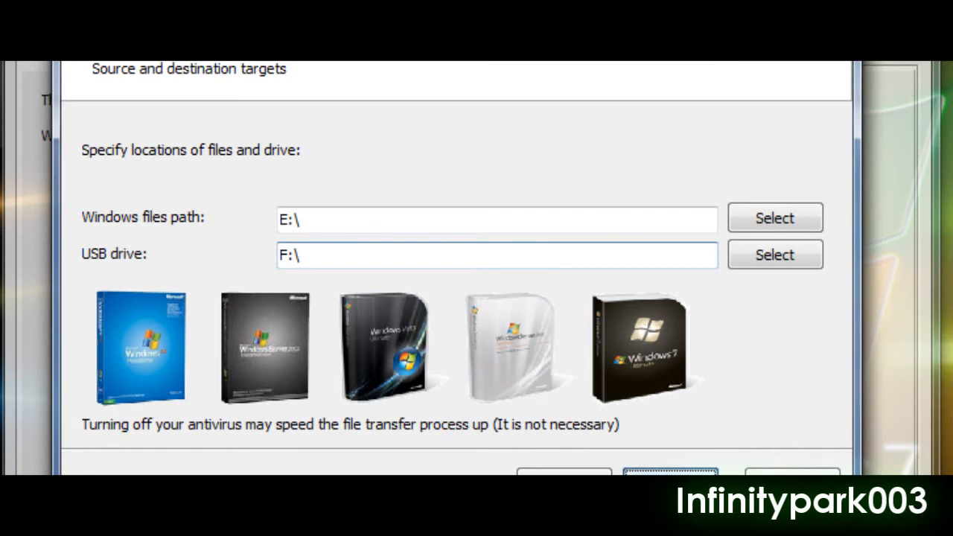
{"action": "mouse_move", "coordinate": [564, 75]}
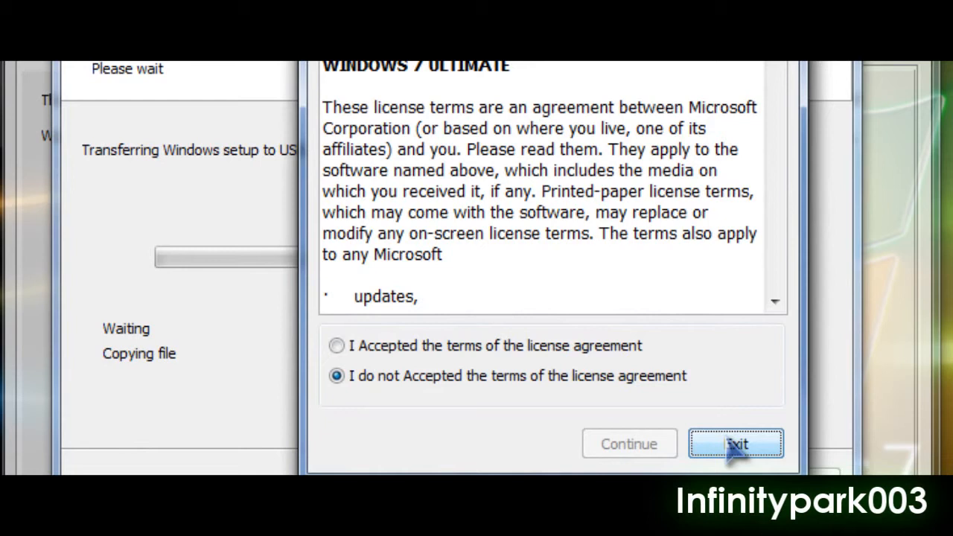
Start the transfer and answer the Windows 7 Ultimate license agreement prompt
{"action": "left_click", "coordinate": [736, 444]}
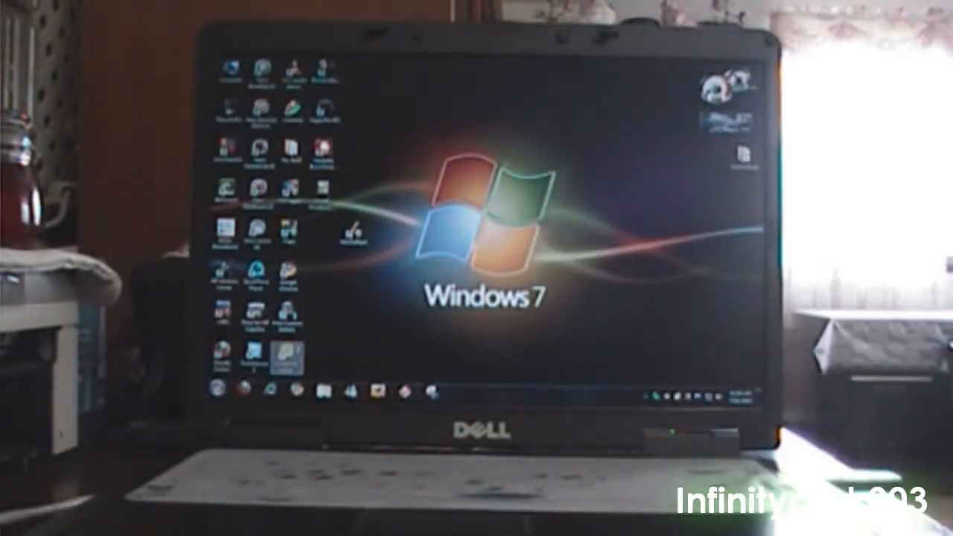
Use the Dell laptop's Start menu to leave Windows 7 for the Boot Menu
{"action": "left_click", "coordinate": [216, 390]}
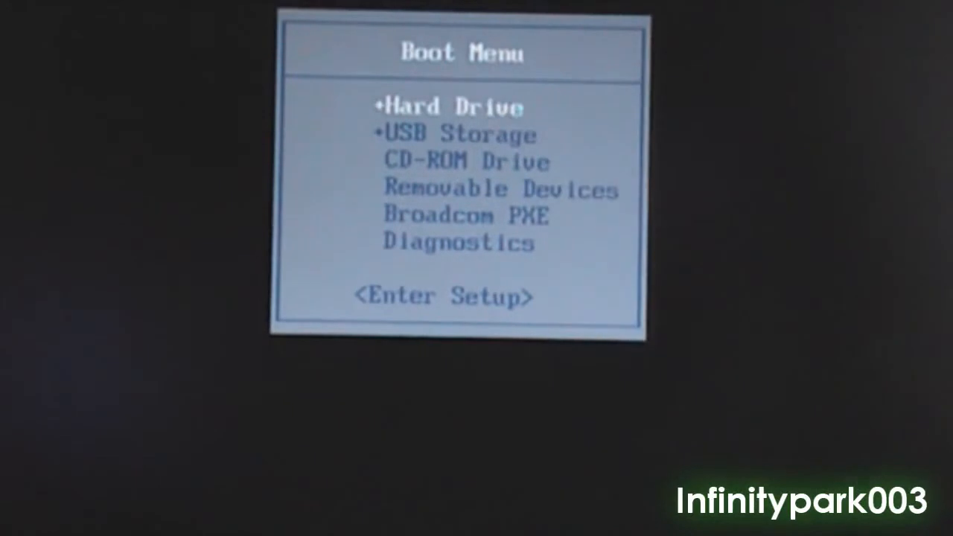
Highlight USB Storage in the Dell Boot Menu
{"action": "key", "text": "Down"}
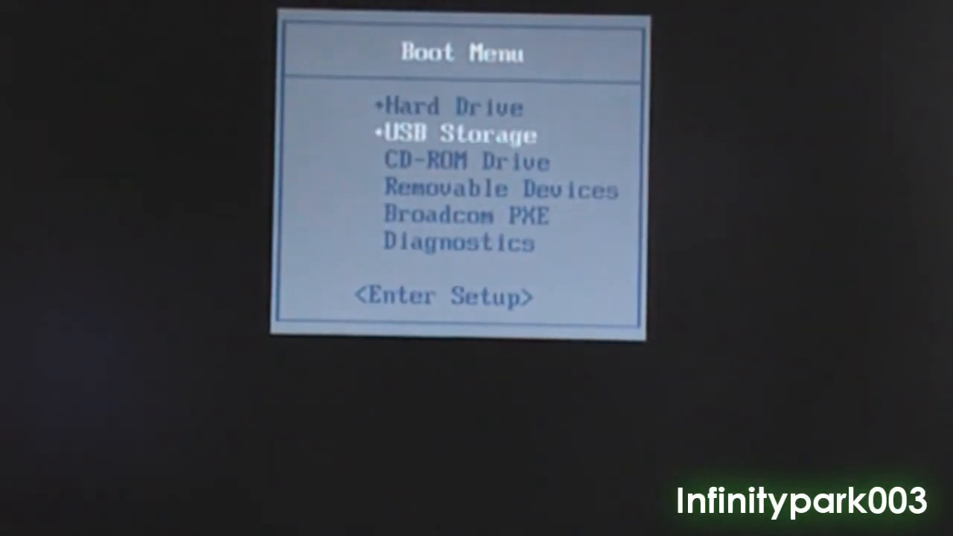